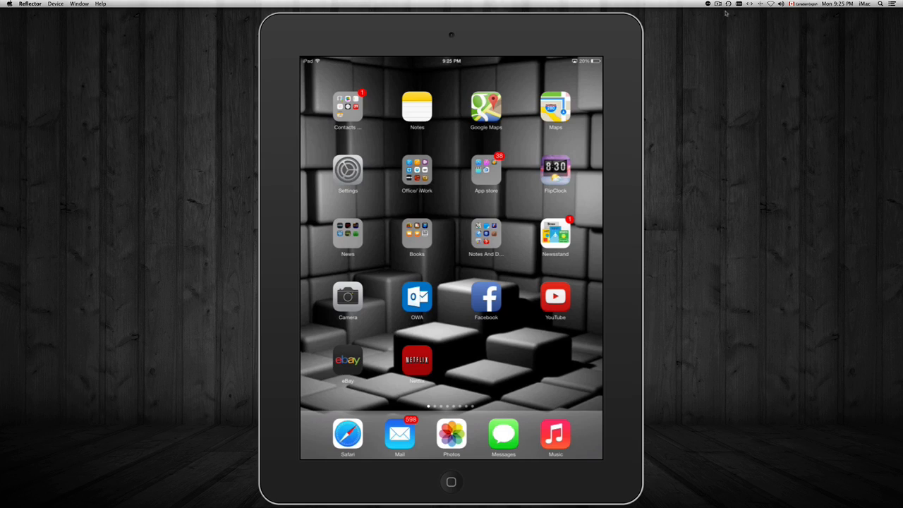
{"action": "mouse_move", "coordinate": [522, 483]}
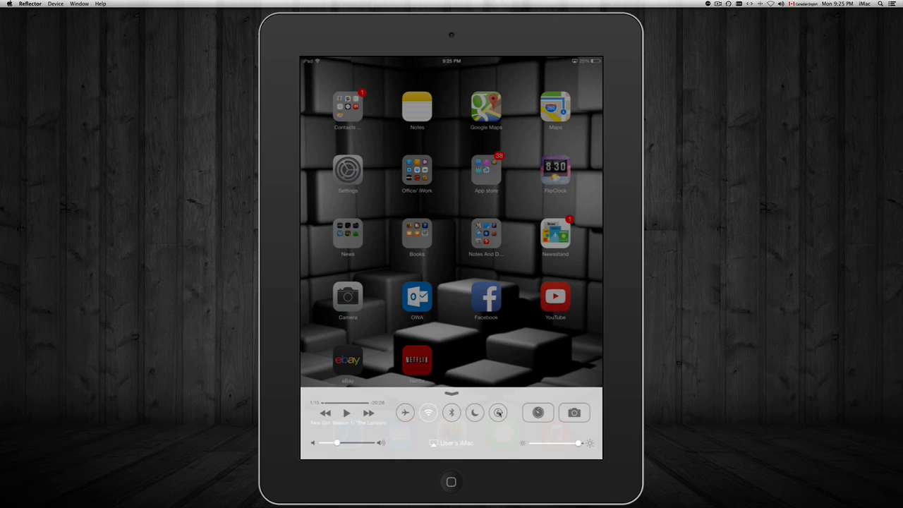
Turn off the iPad's rotation lock from the Control Center toggle
{"action": "left_click", "coordinate": [496, 412]}
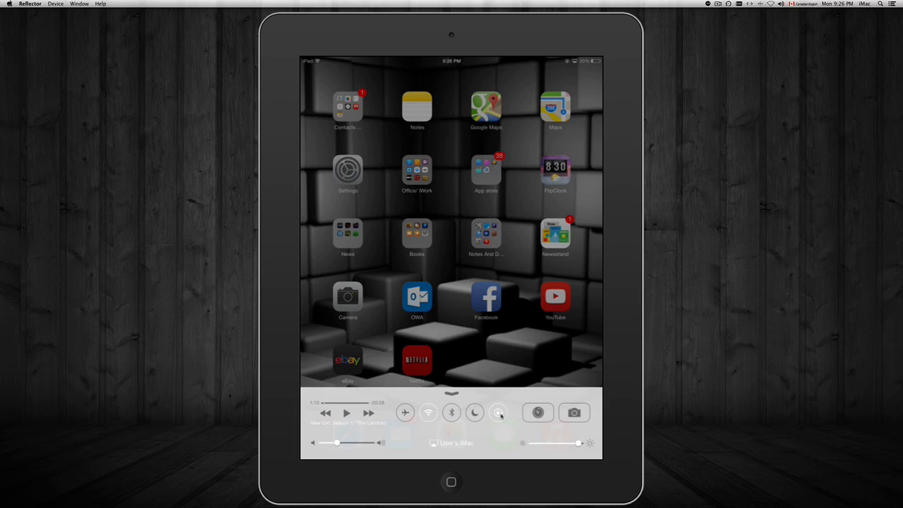
{"action": "left_click", "coordinate": [498, 412]}
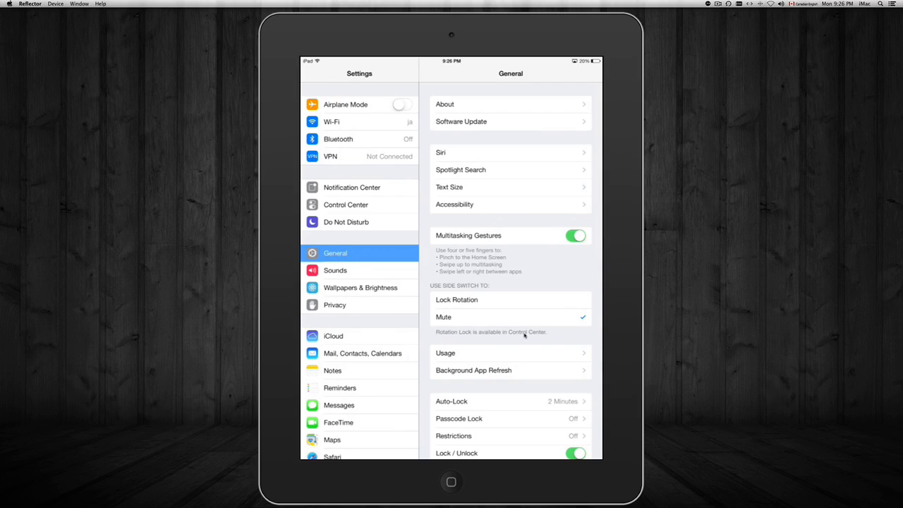
{"action": "mouse_move", "coordinate": [430, 302]}
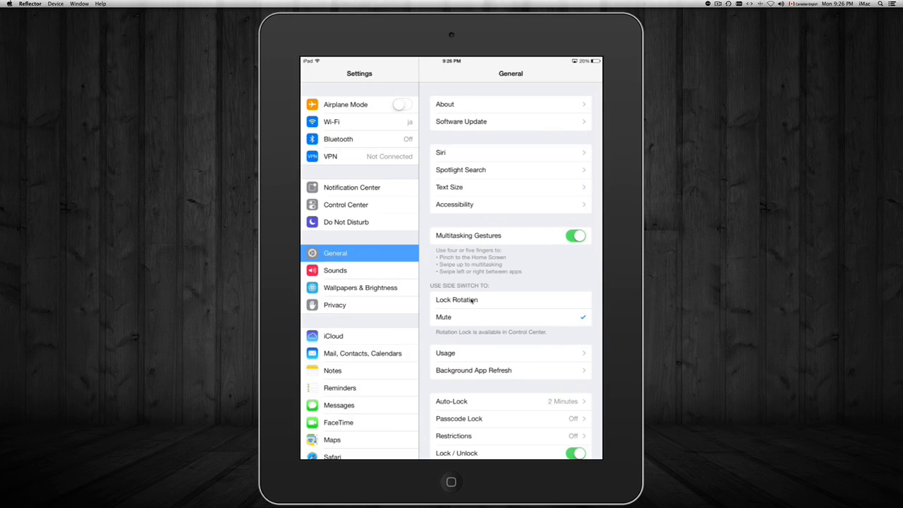
Return to the home screen after confirming the side switch is set to Mute
{"action": "left_click", "coordinate": [452, 482]}
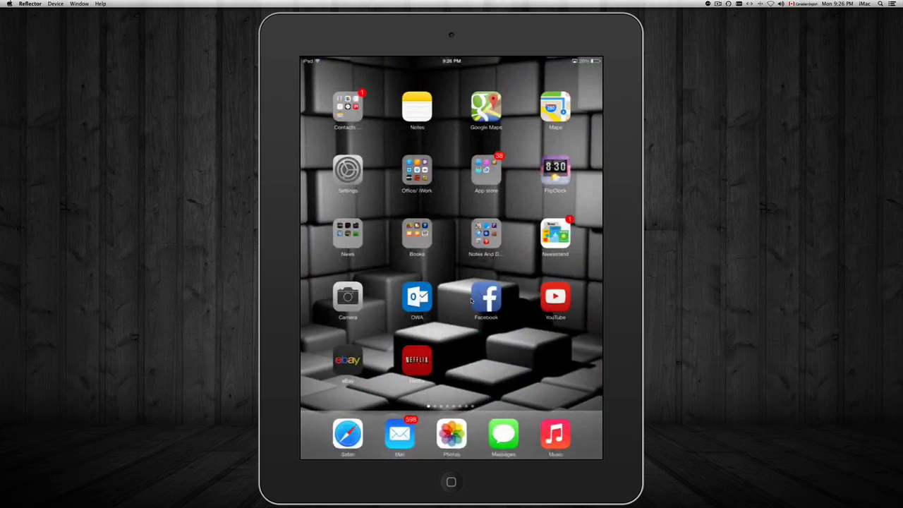